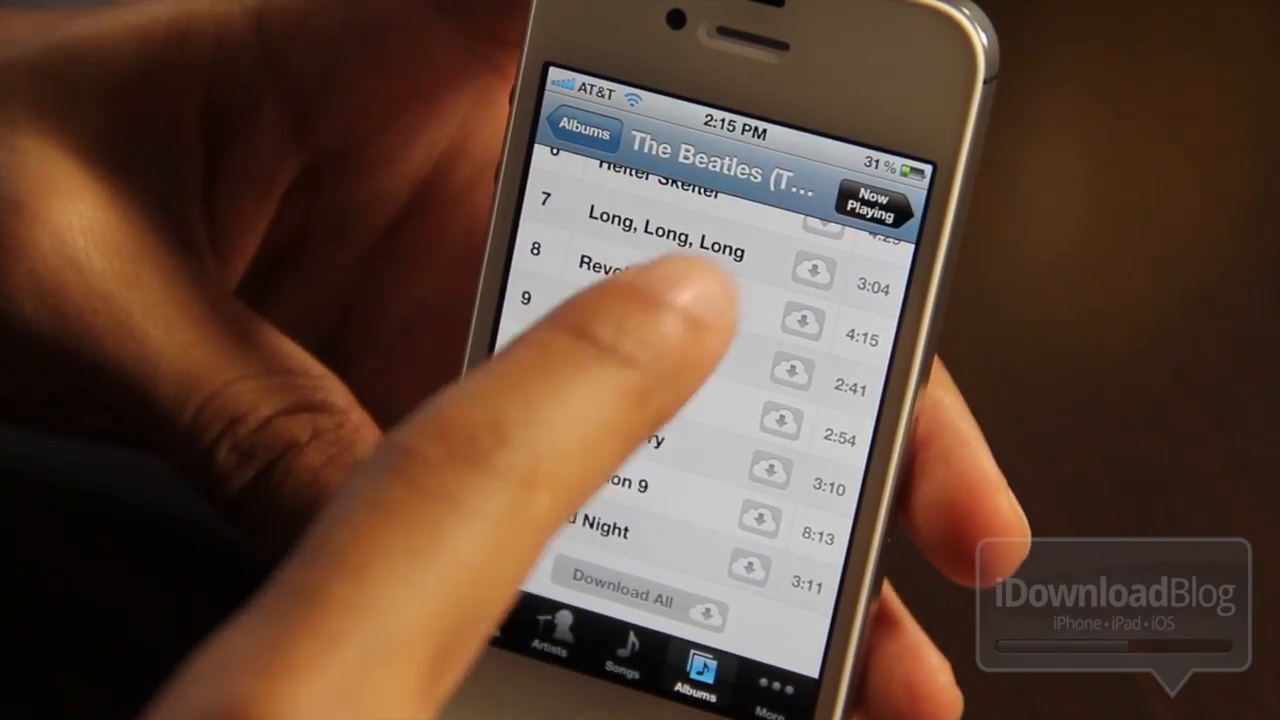
# Step: Scroll through The White Album's tracks while their downloads progress
pyautogui.scroll(-3)
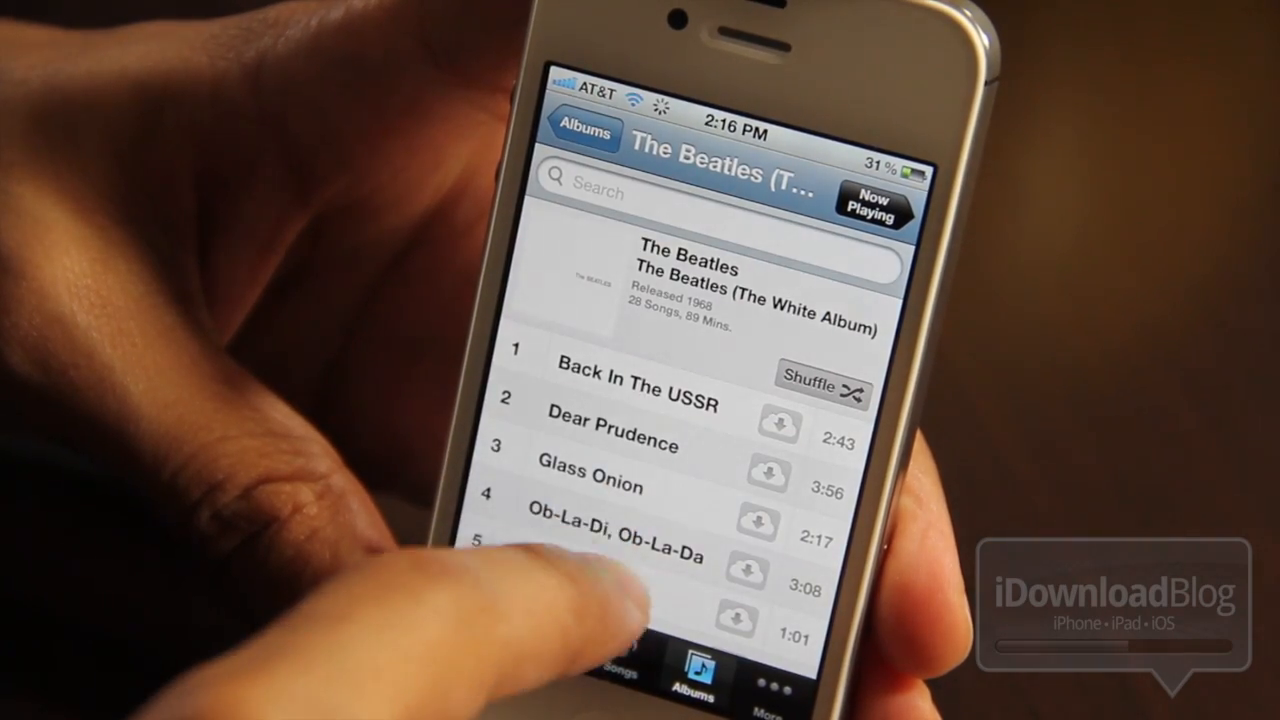
pyautogui.scroll(-3)
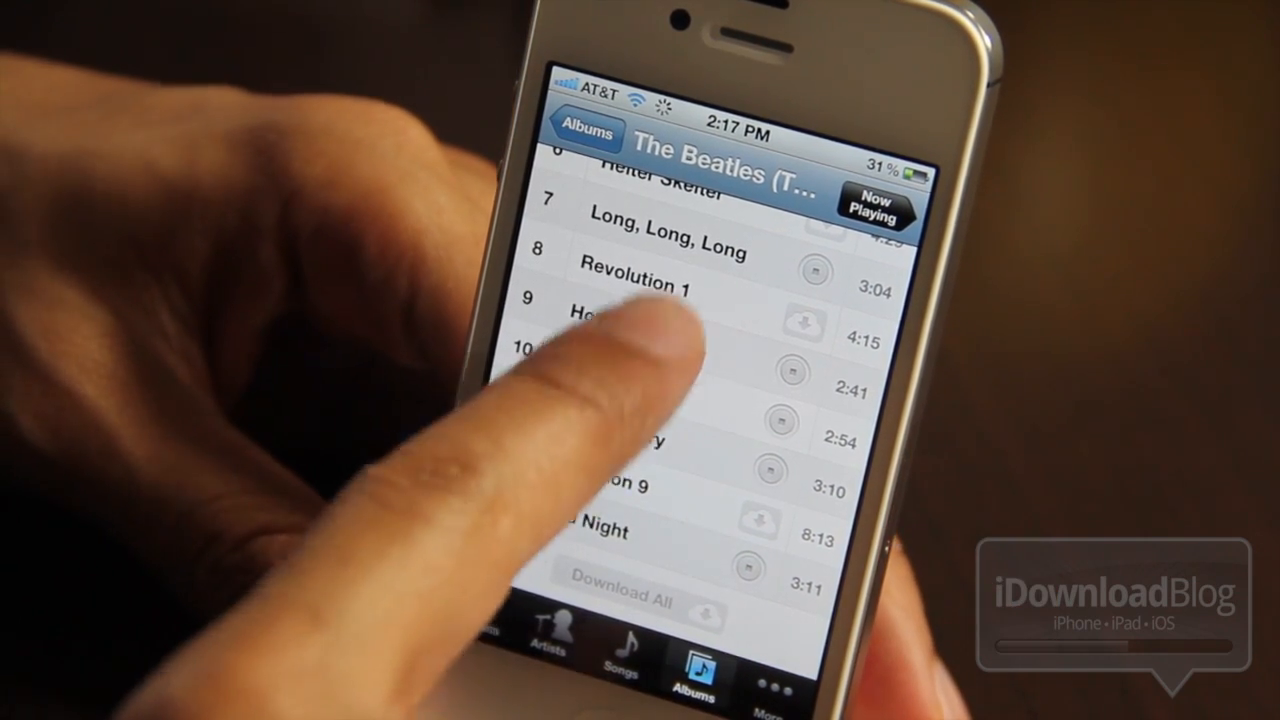
pyautogui.scroll(-3)
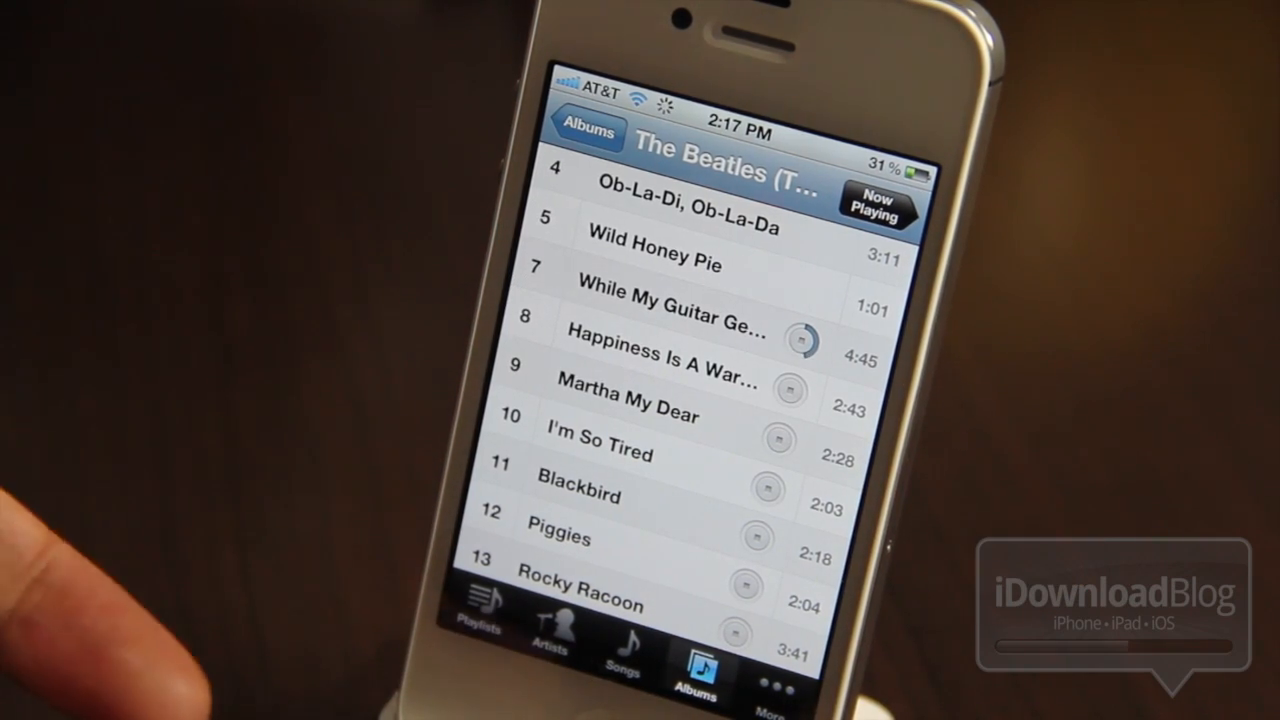
pyautogui.scroll(-3)
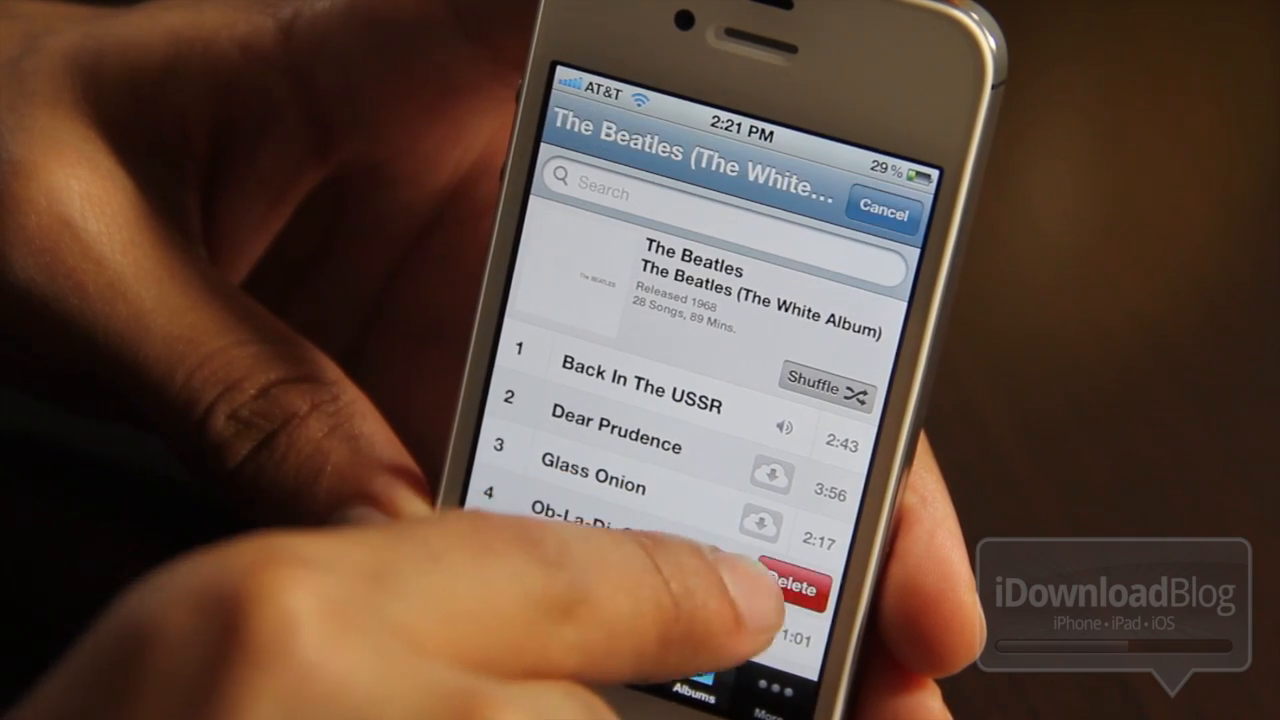
# Step: Delete the remaining downloaded White Album tracks and go back to the Albums list
pyautogui.scroll(-3)
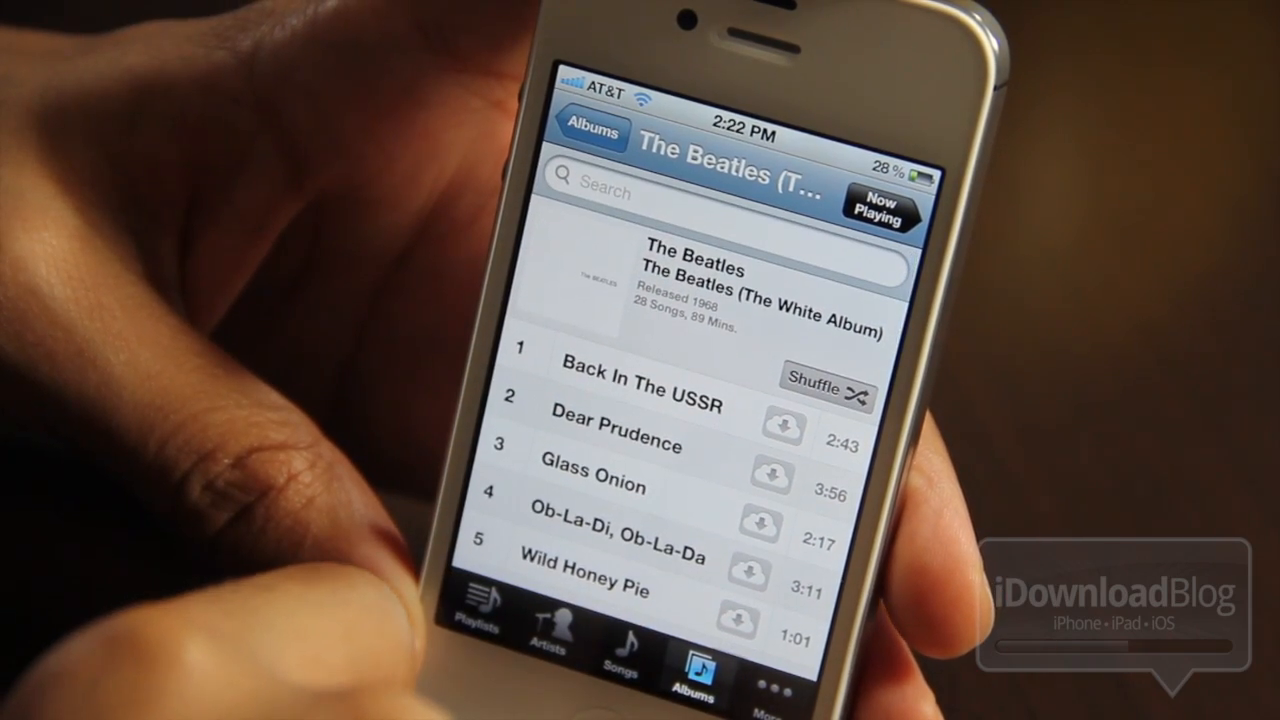
pyautogui.click(592, 132)
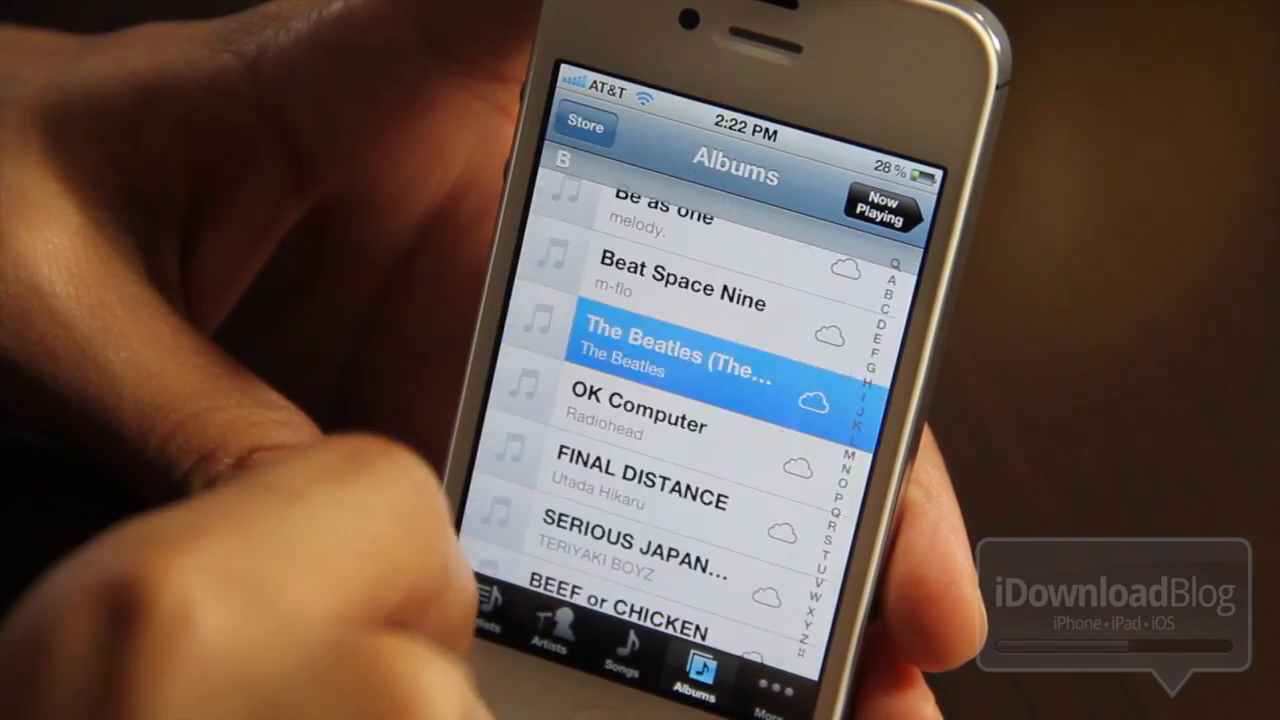
pyautogui.moveTo(750, 344); pyautogui.dragTo(640, 344)
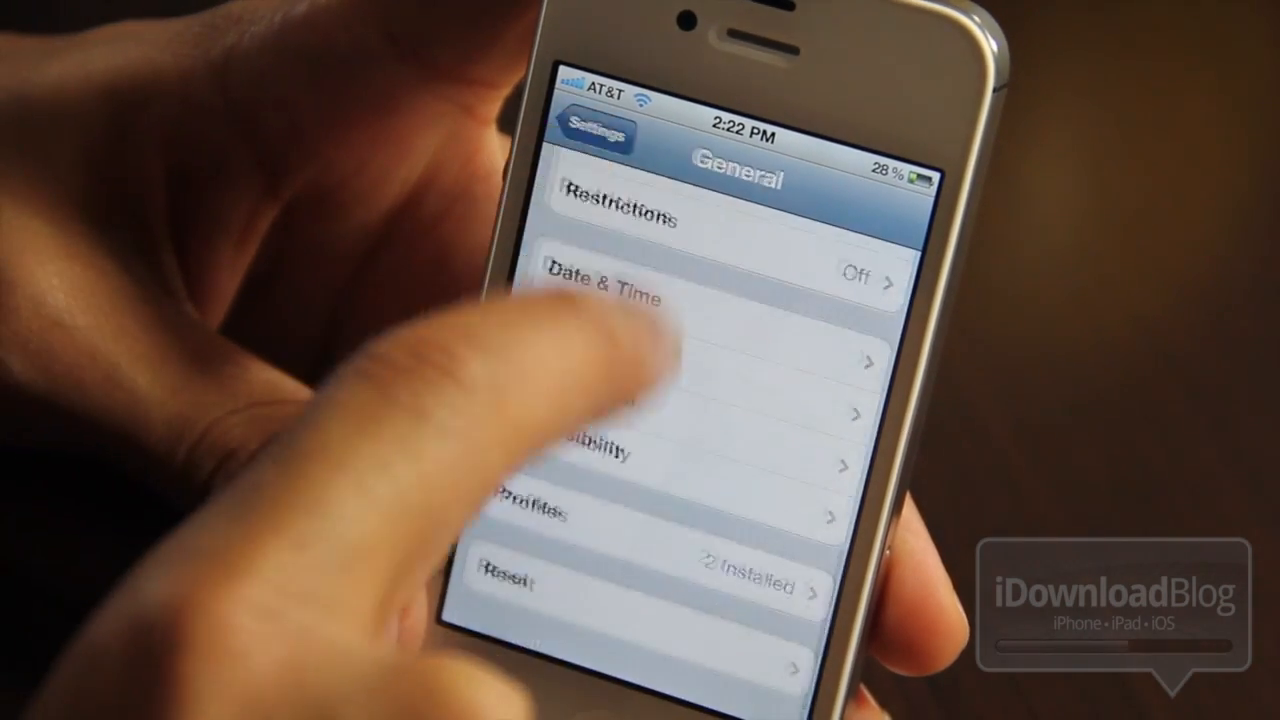
# Step: Switch Show All Music off in the Music settings page
pyautogui.click(596, 132)
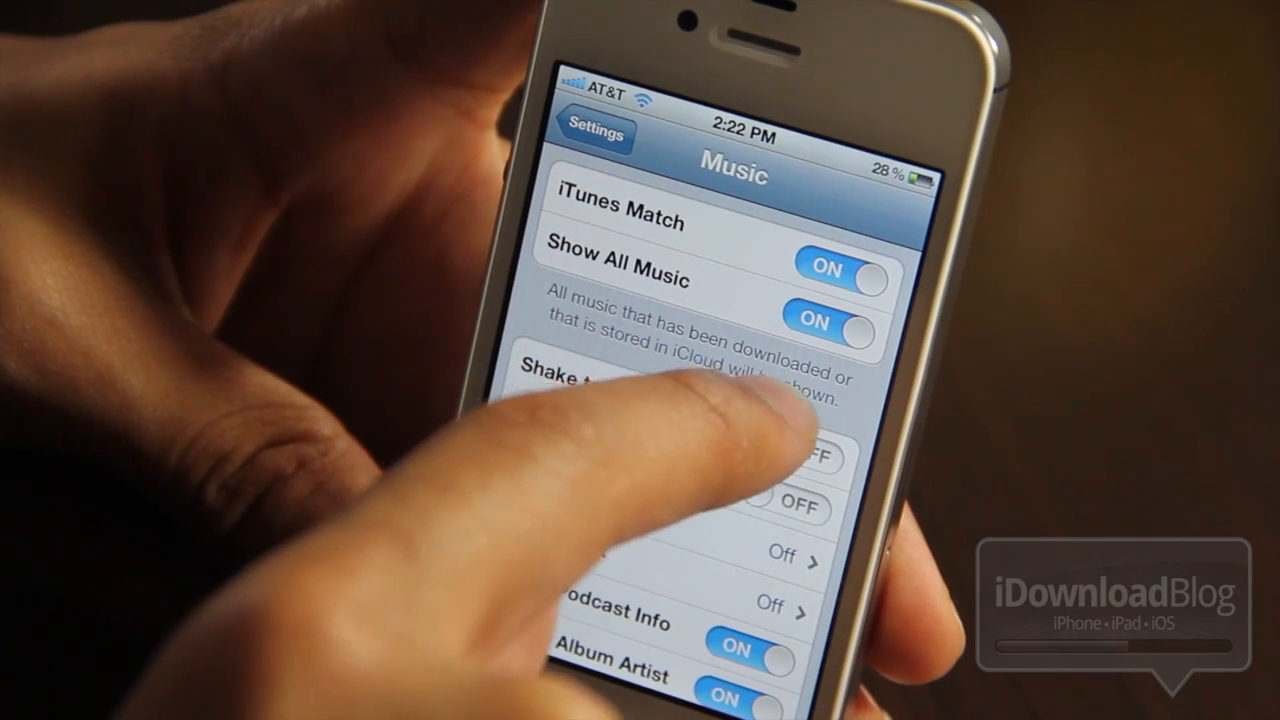
pyautogui.click(820, 320)
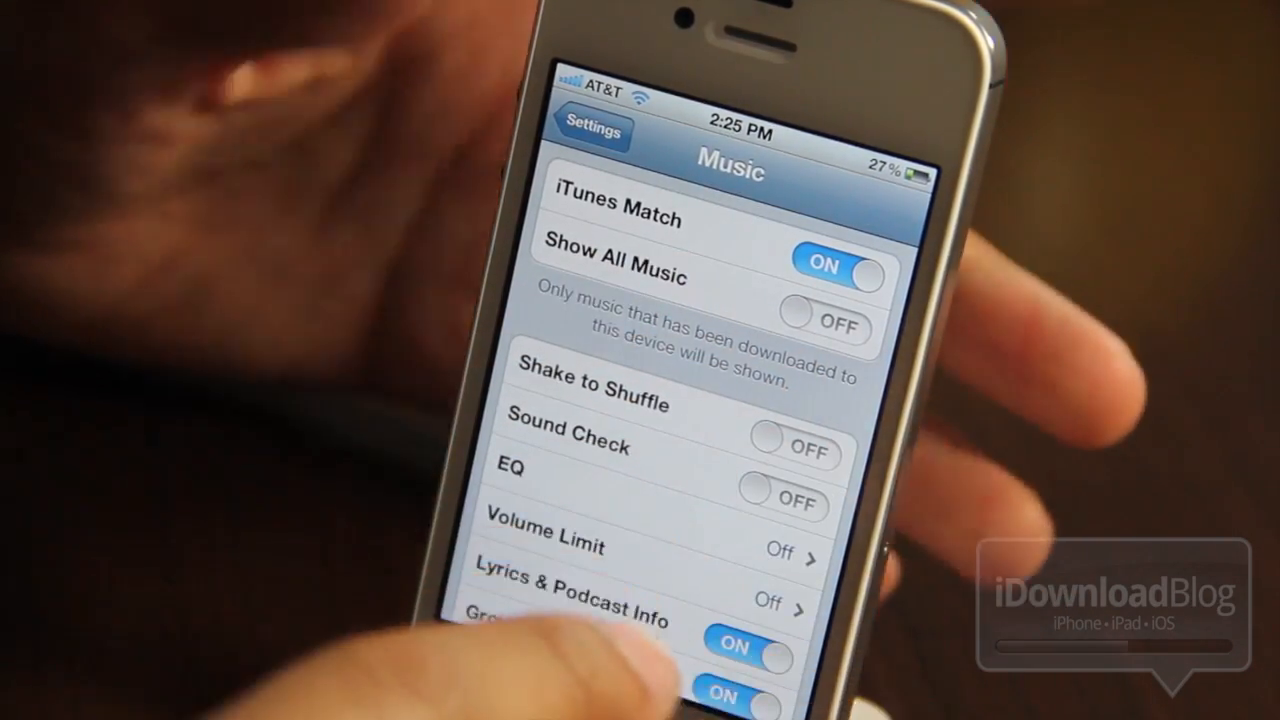
pyautogui.click(824, 316)
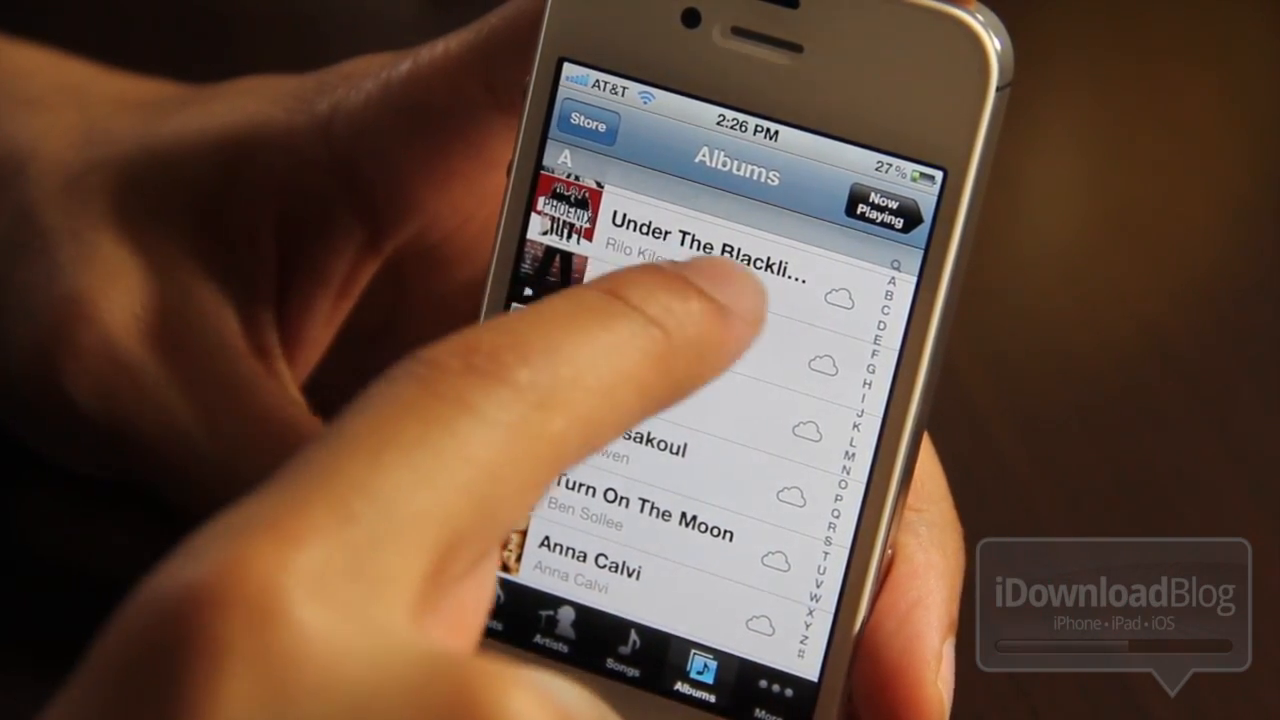
# Step: View the White Album's three on-device songs and search the library for 'phoe'
pyautogui.click(700, 240)
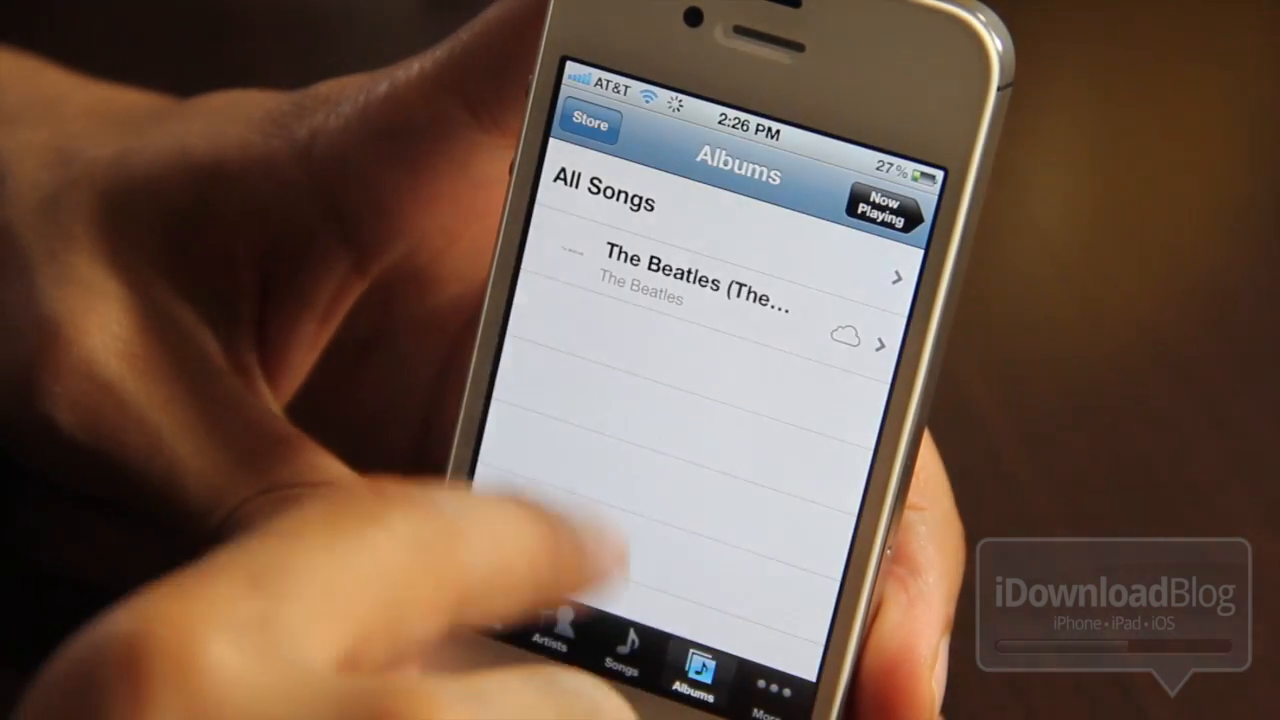
pyautogui.click(690, 278)
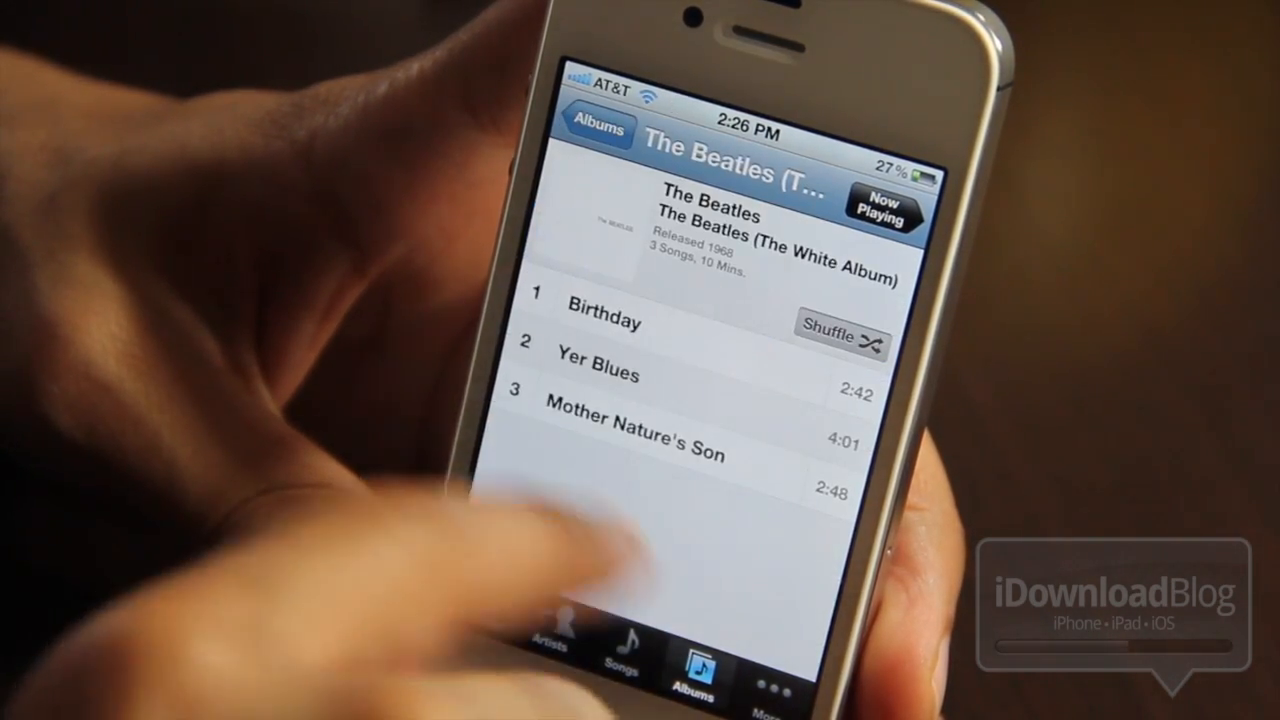
pyautogui.click(598, 128)
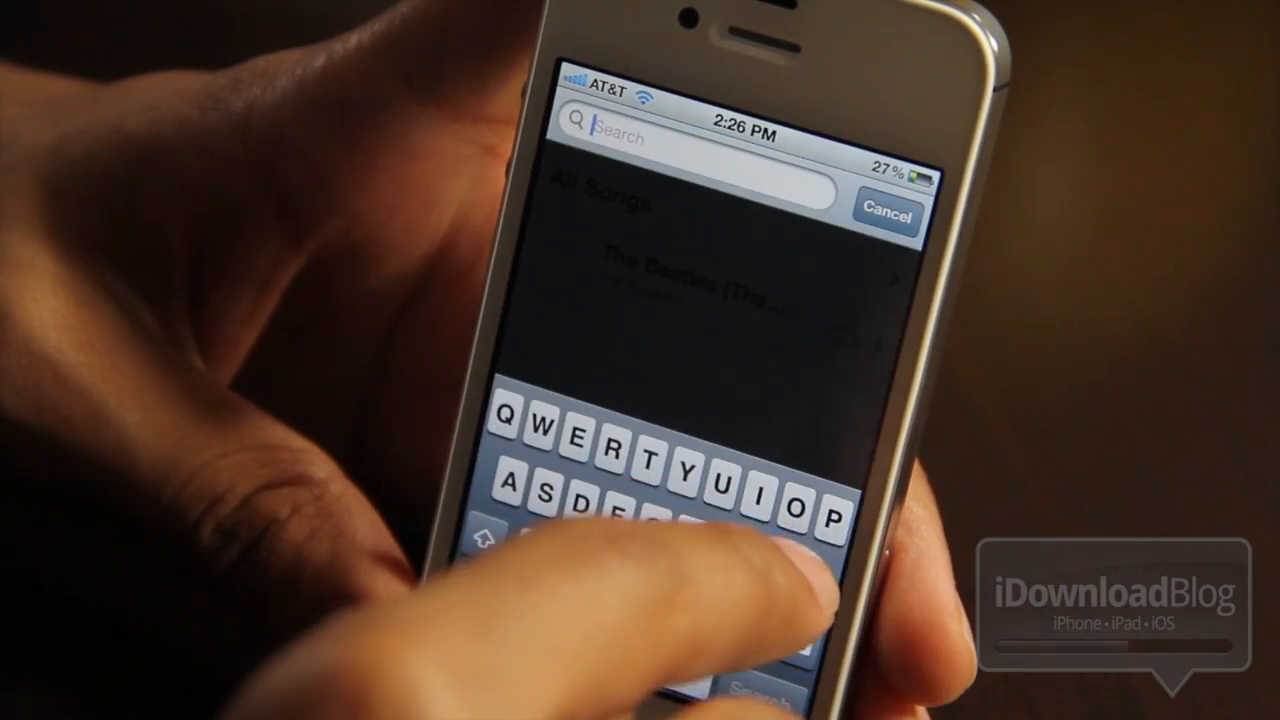
pyautogui.write('phoe')
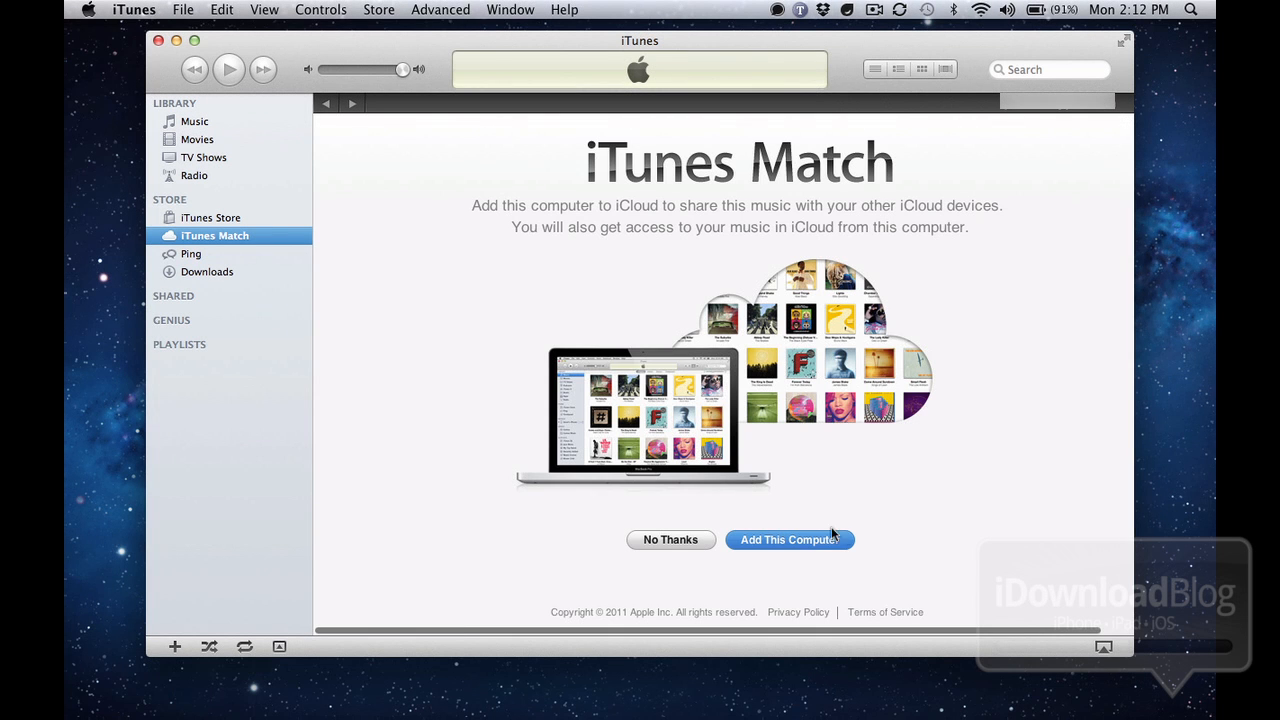
# Step: Add this computer to iTunes Match, signing in with the Apple ID password
pyautogui.click(788, 540)
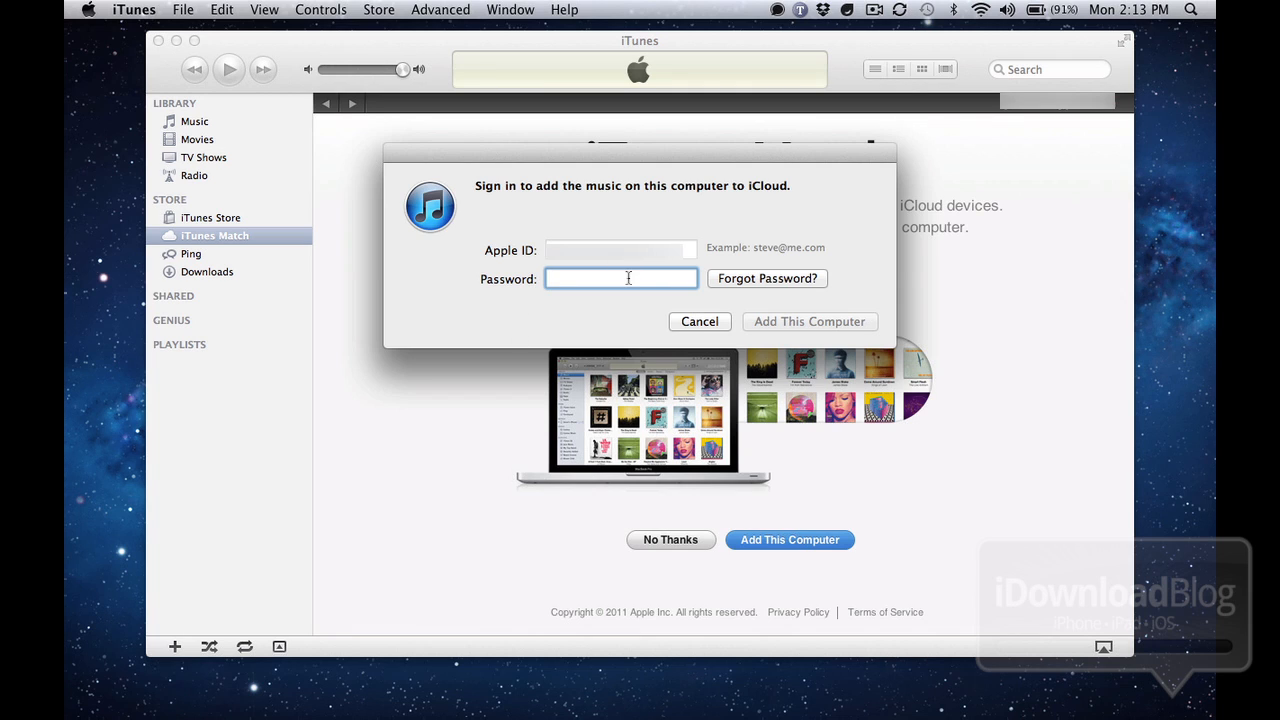
pyautogui.moveTo(632, 284)
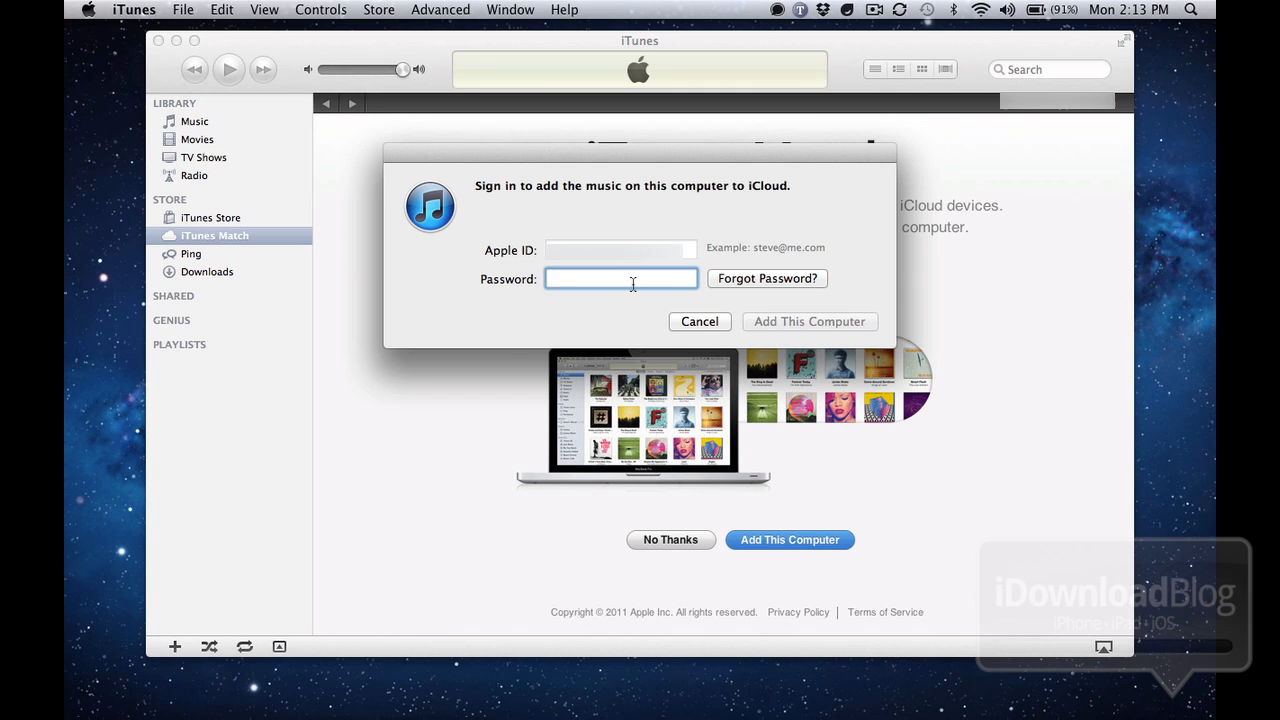
pyautogui.write('••••')
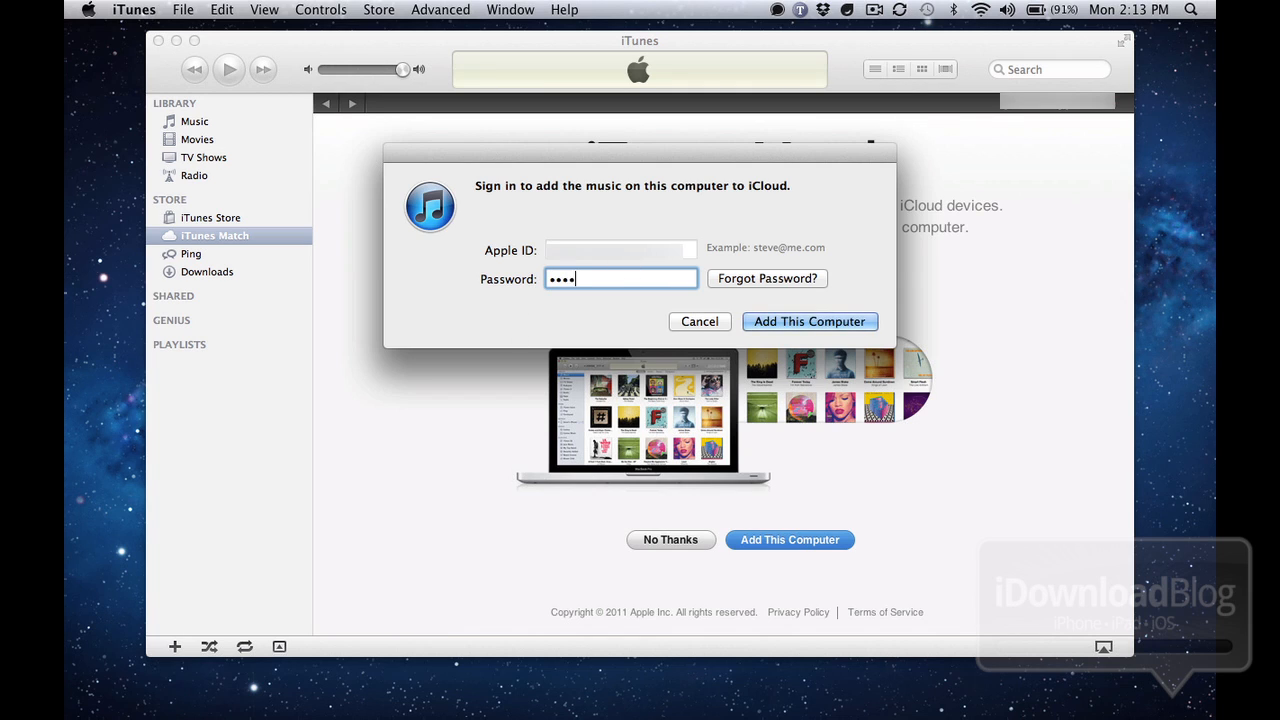
pyautogui.write('••')
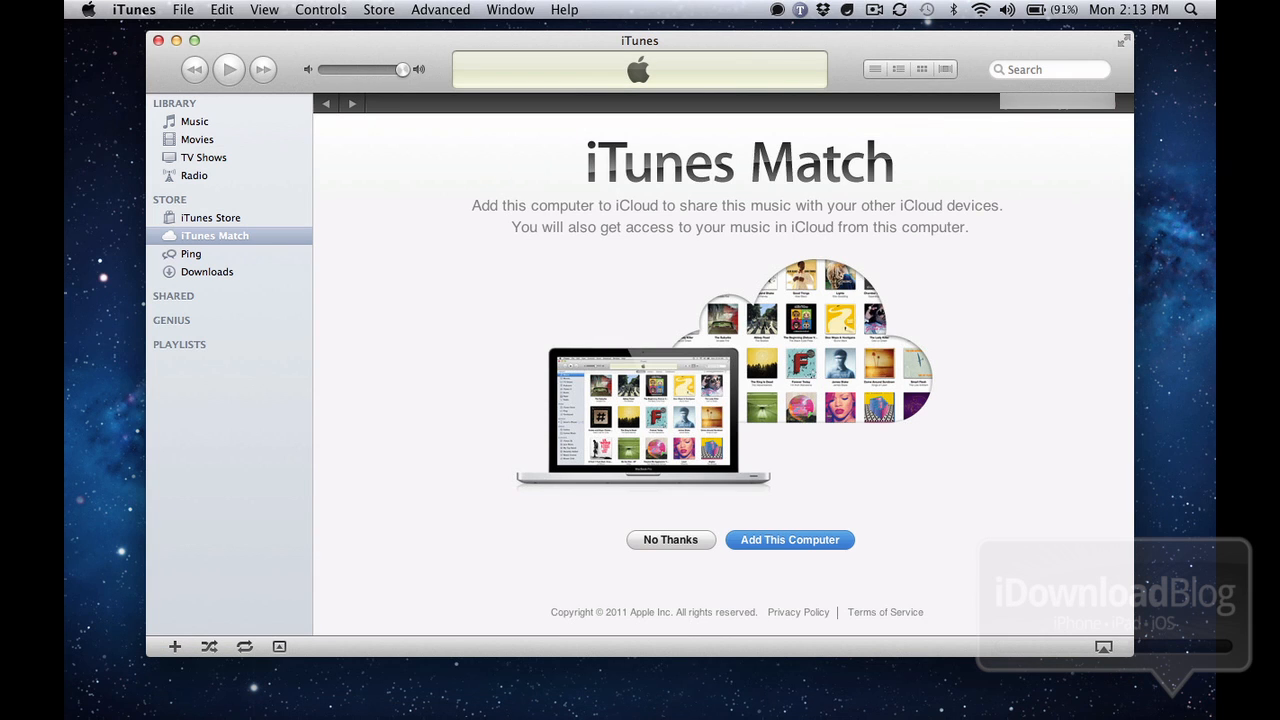
pyautogui.click(788, 540)
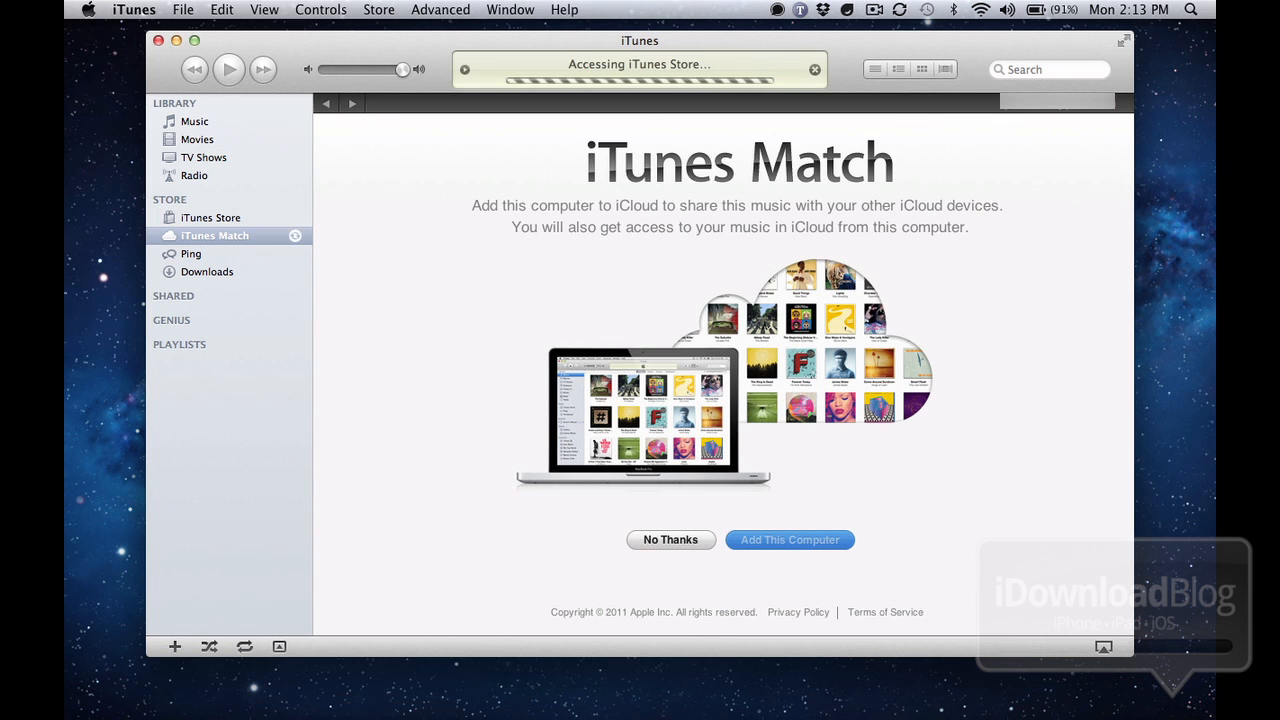
# Step: Choose Match this computer in the alert so this Mac's 5134 songs go to iCloud
pyautogui.click(788, 540)
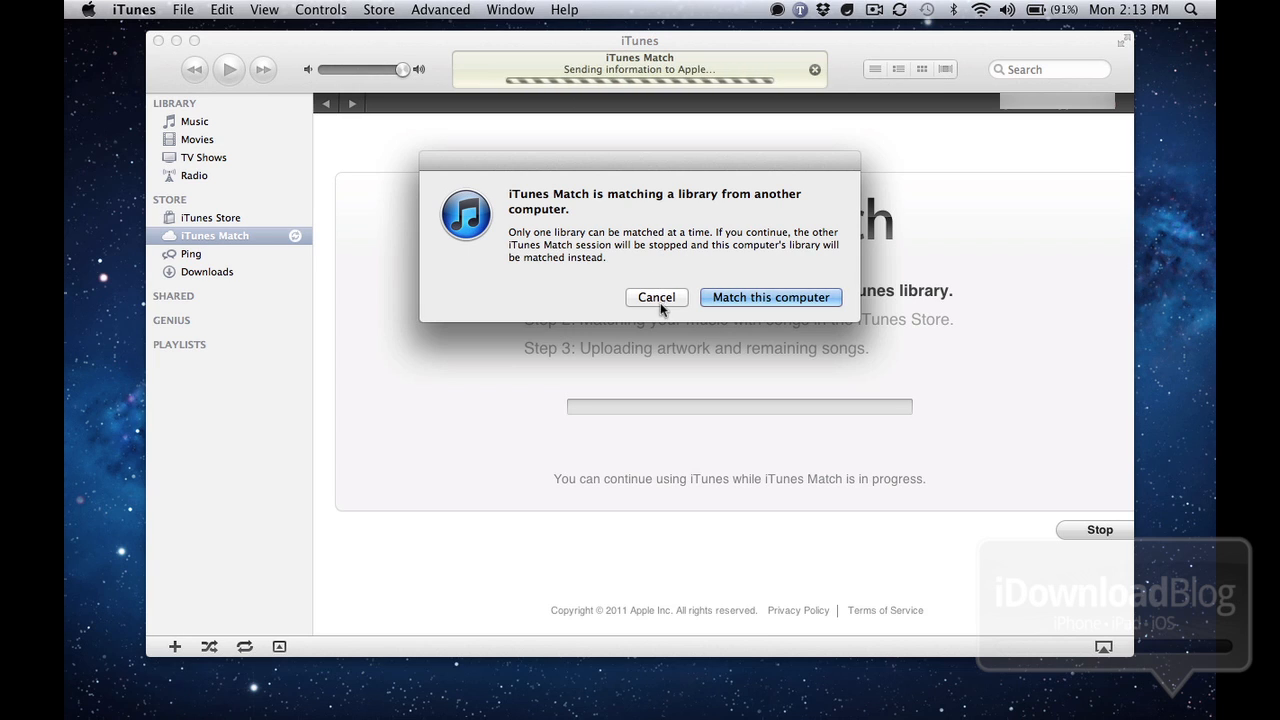
pyautogui.moveTo(684, 224)
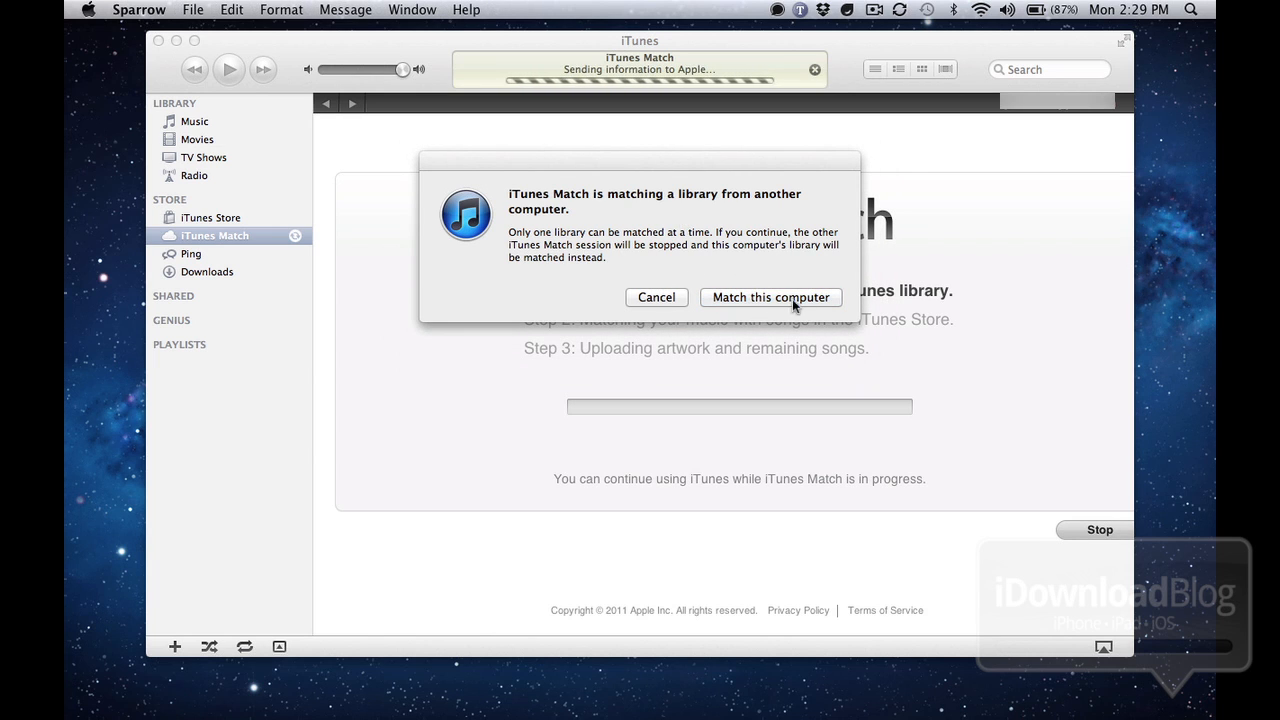
pyautogui.click(768, 296)
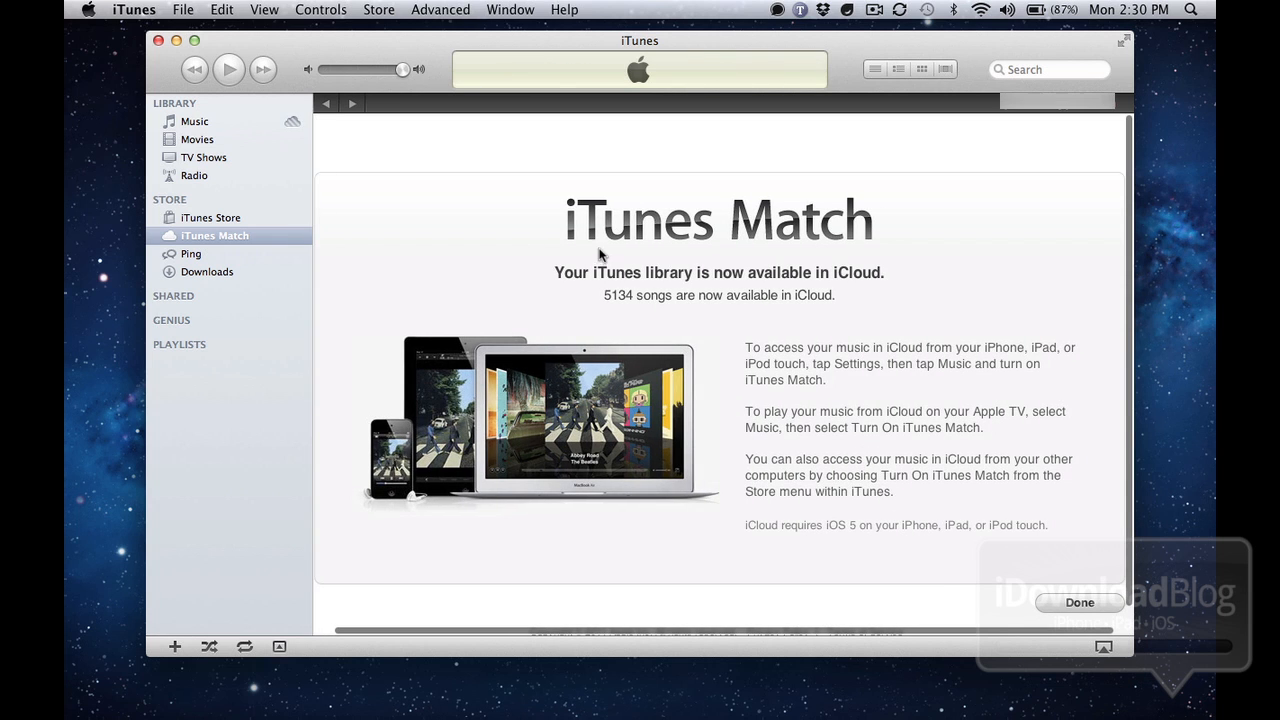
pyautogui.moveTo(1056, 596)
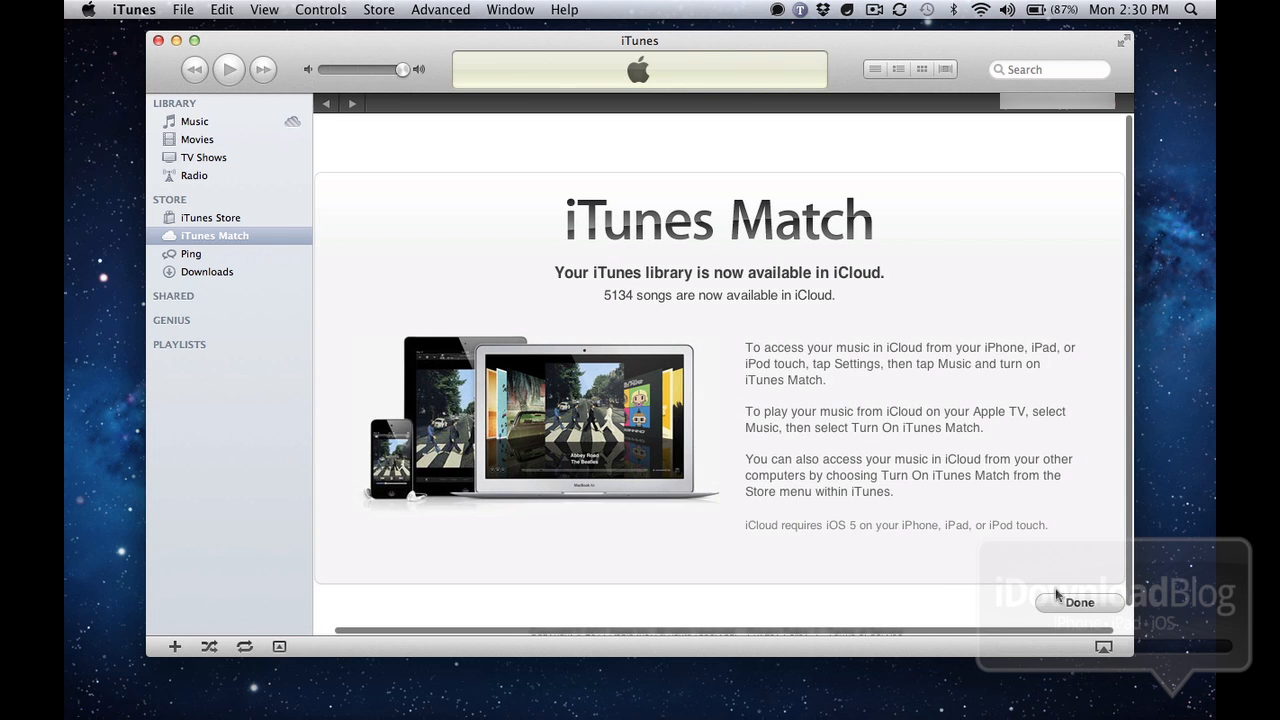
# Step: Finish iTunes Match setup, show the Music library and search it for 'm-flo'
pyautogui.click(1080, 602)
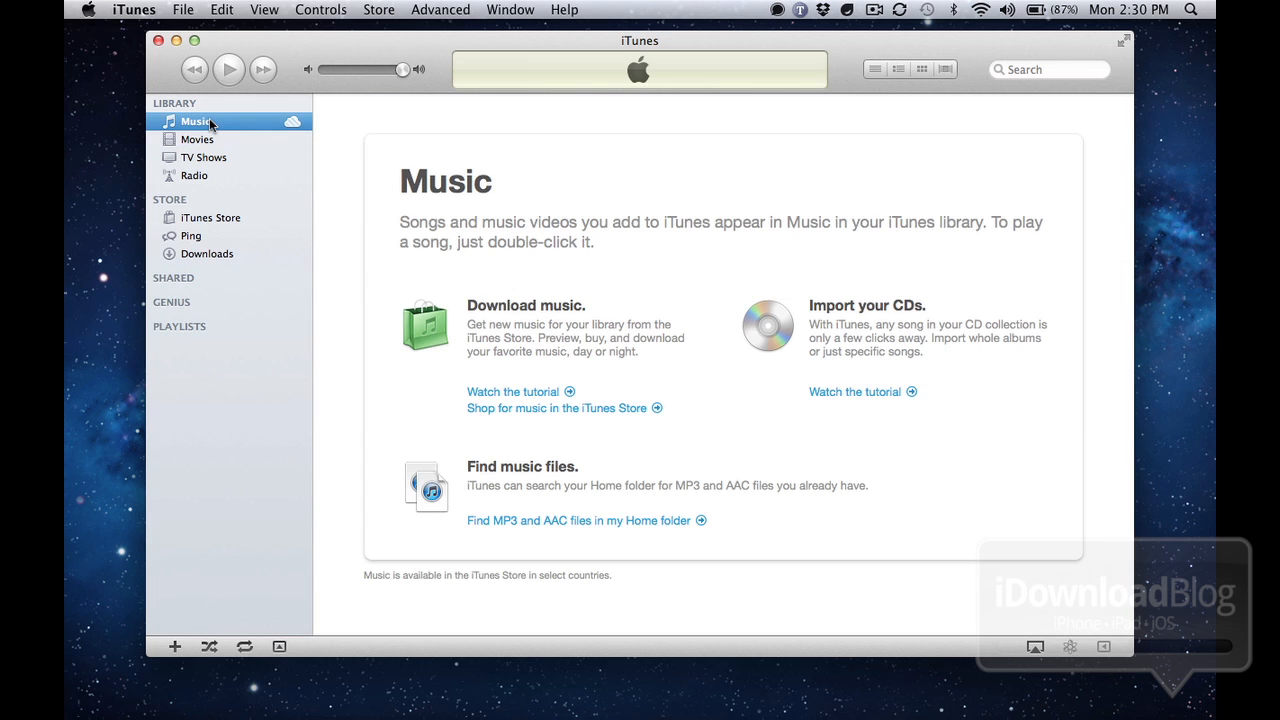
pyautogui.moveTo(254, 136)
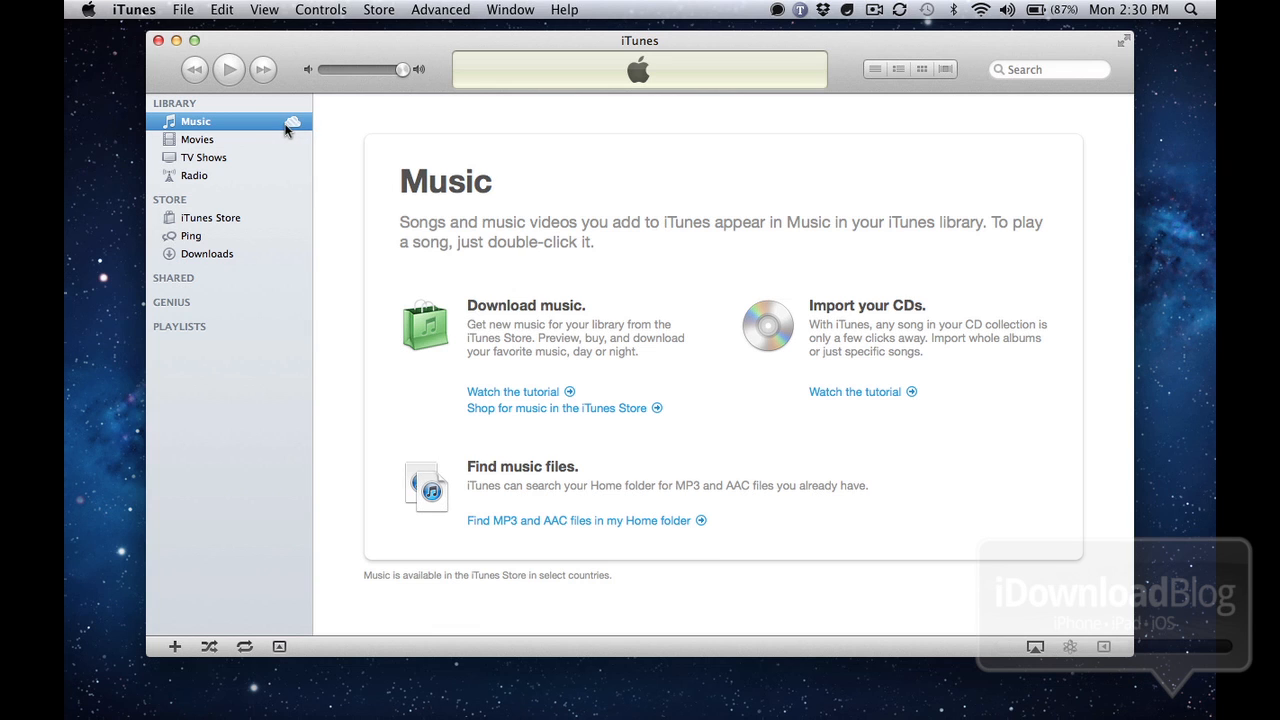
pyautogui.moveTo(666, 72)
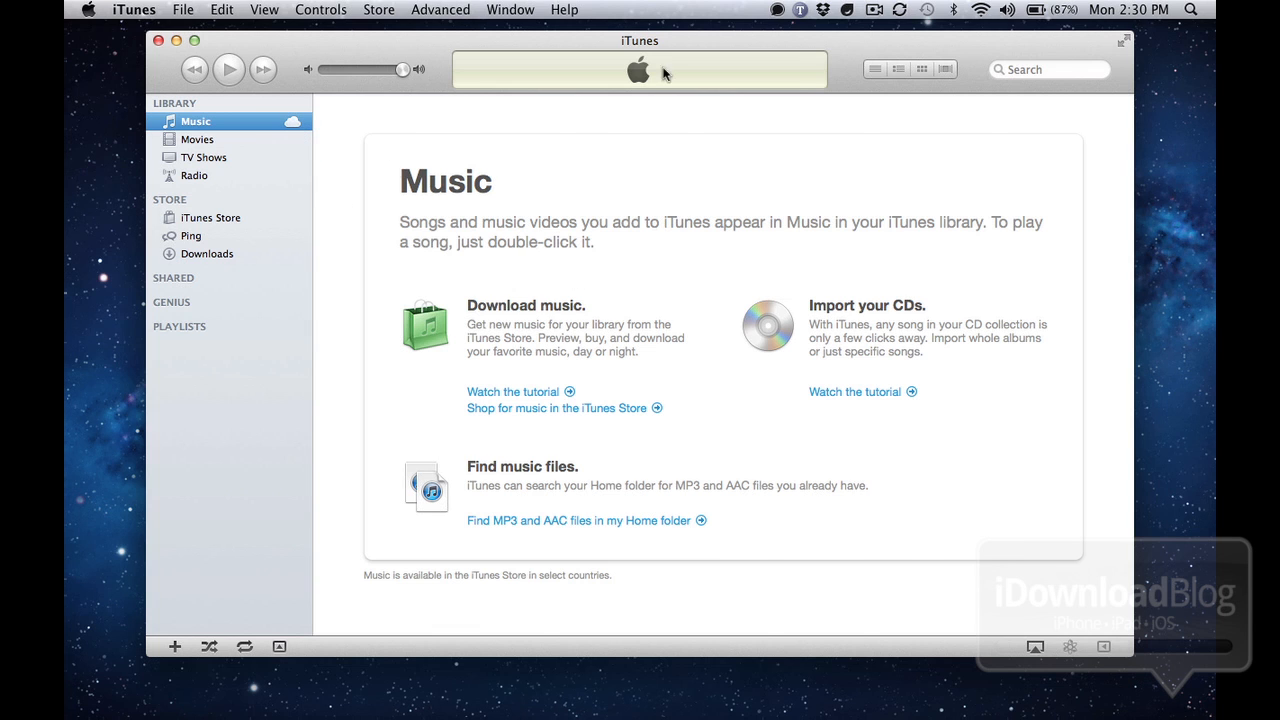
pyautogui.click(898, 68)
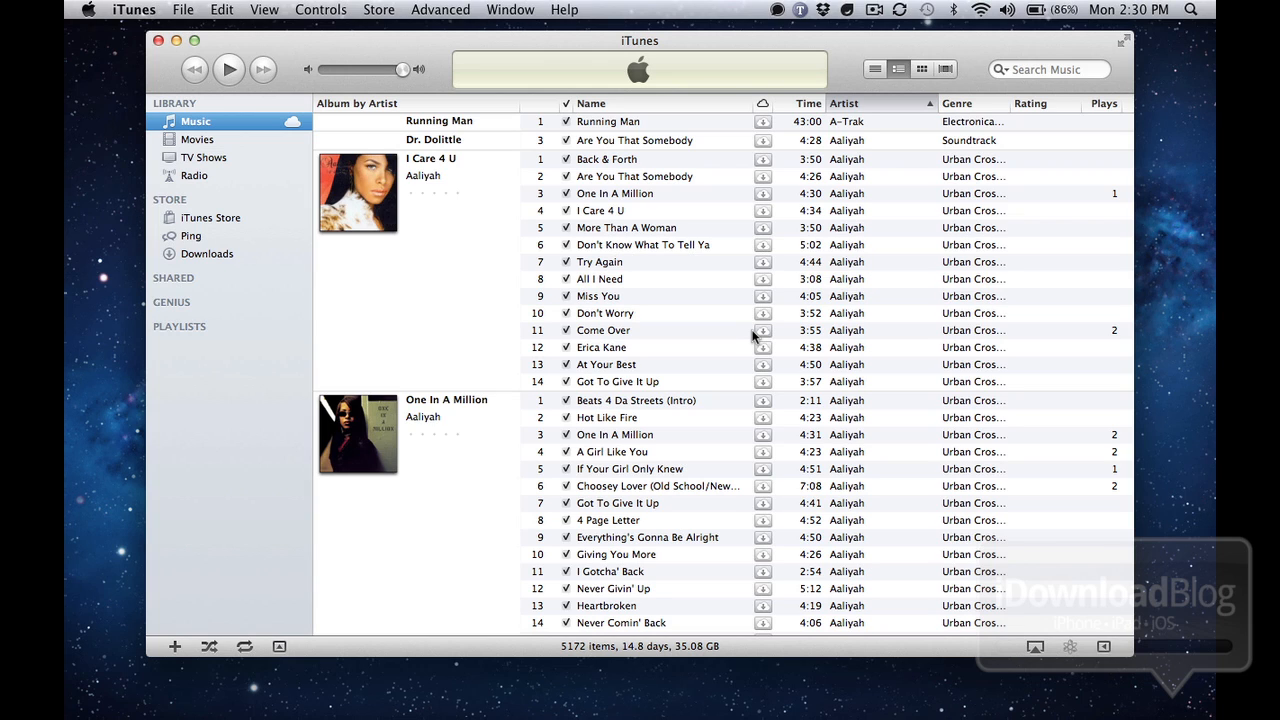
pyautogui.moveTo(764, 304)
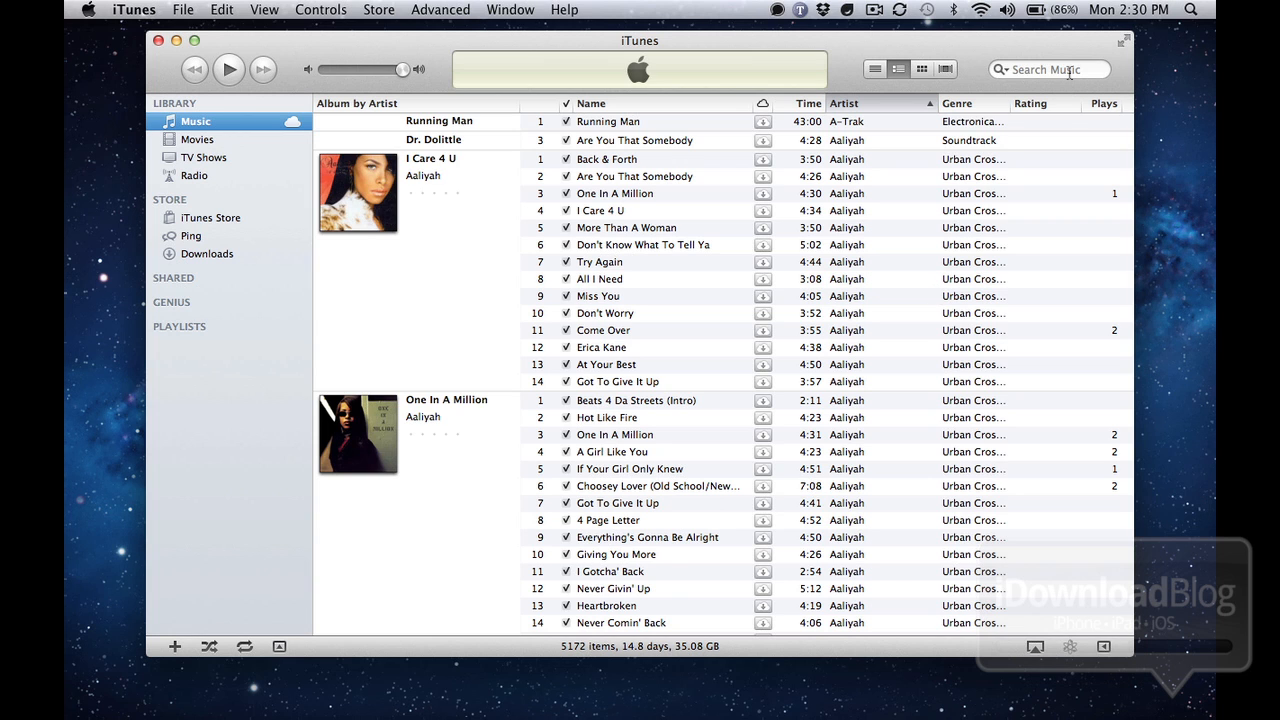
pyautogui.write('m')
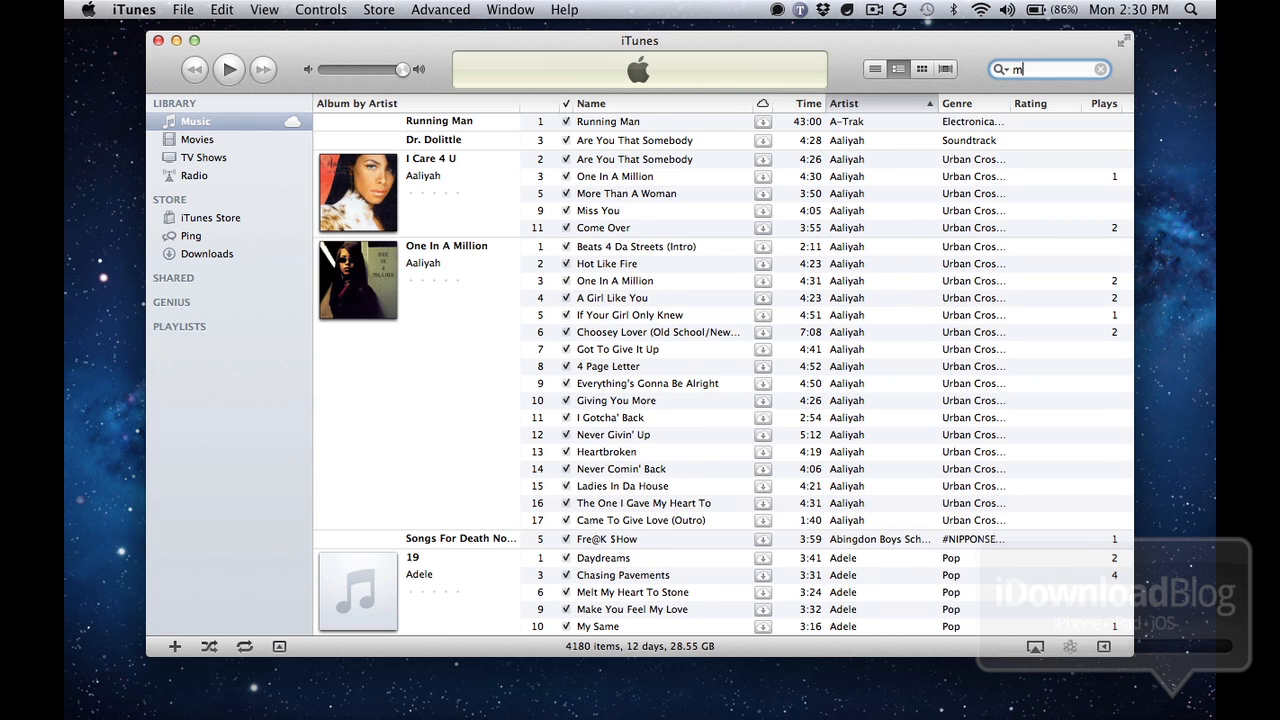
pyautogui.write('-flo')
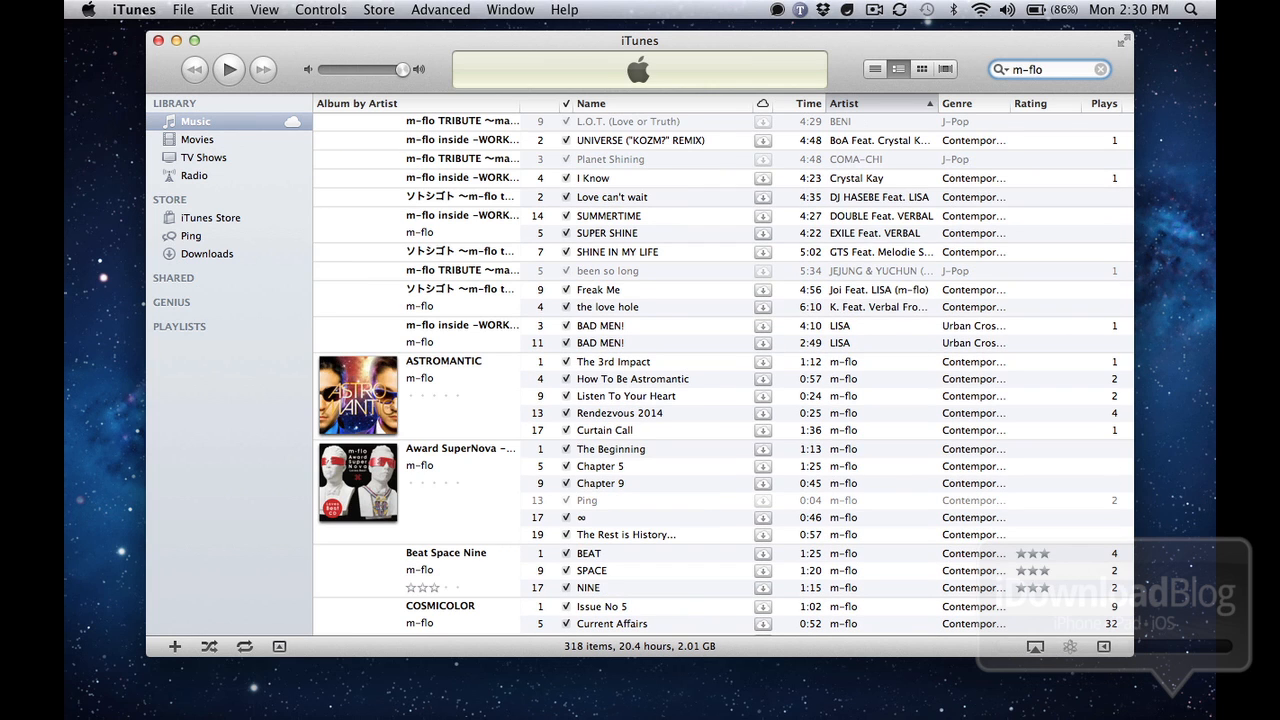